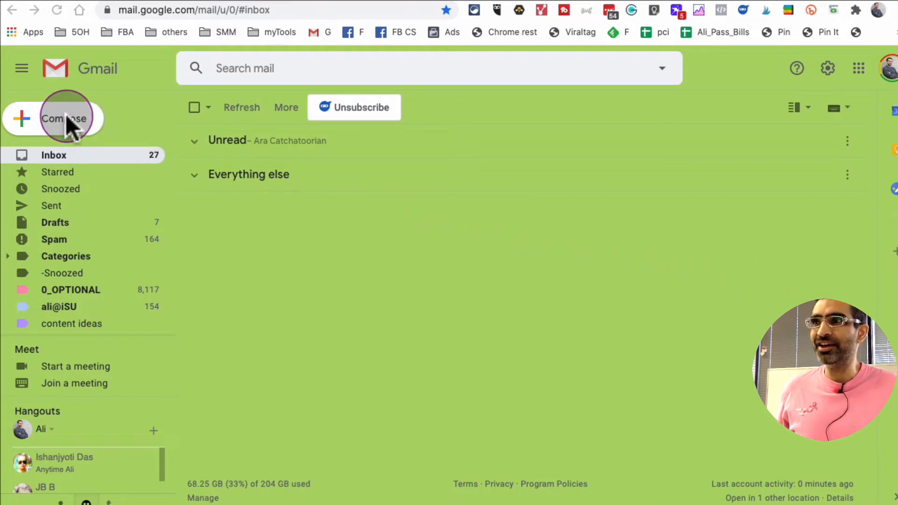
mouse_move(121, 95)
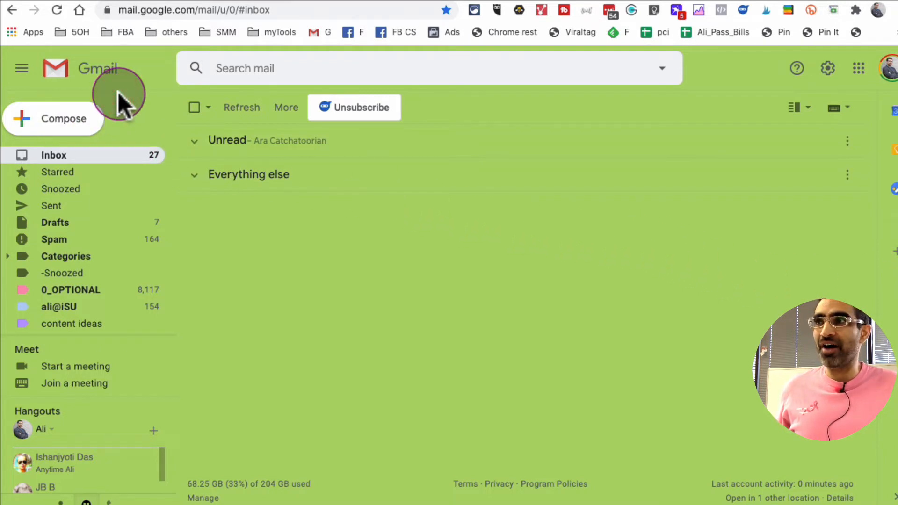
Compose a new email to Ali Mirza and open the Available week calendar picker.
click(63, 118)
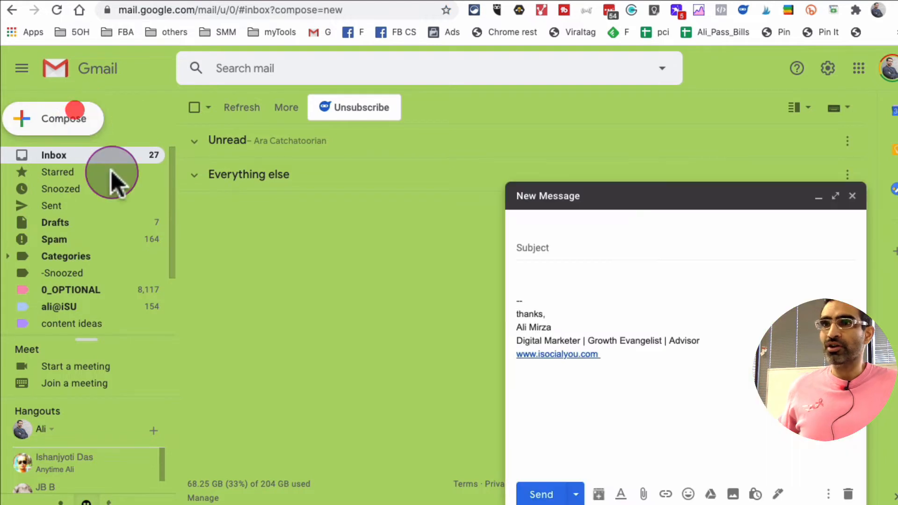
click(604, 305)
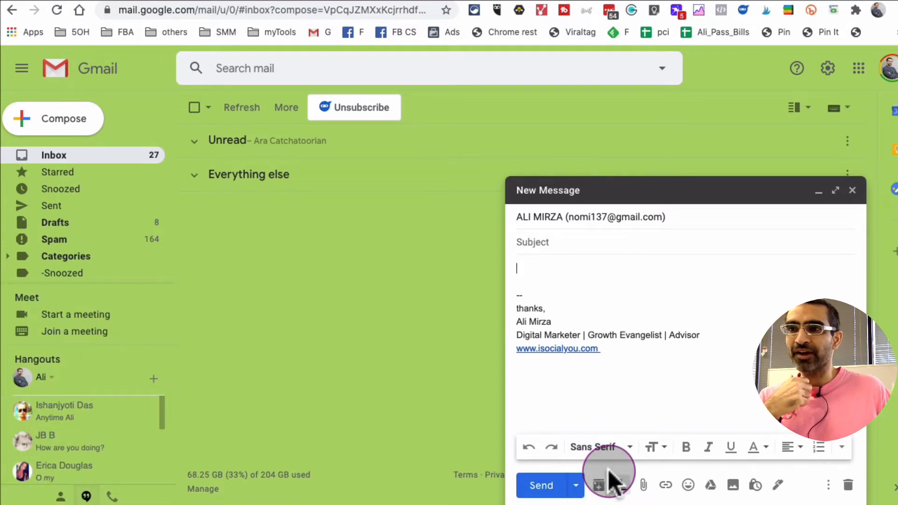
mouse_move(598, 485)
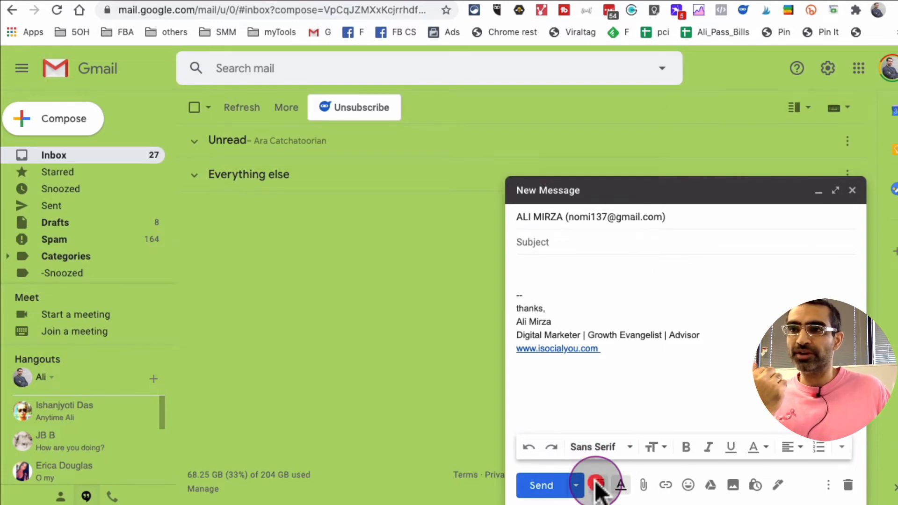
click(597, 485)
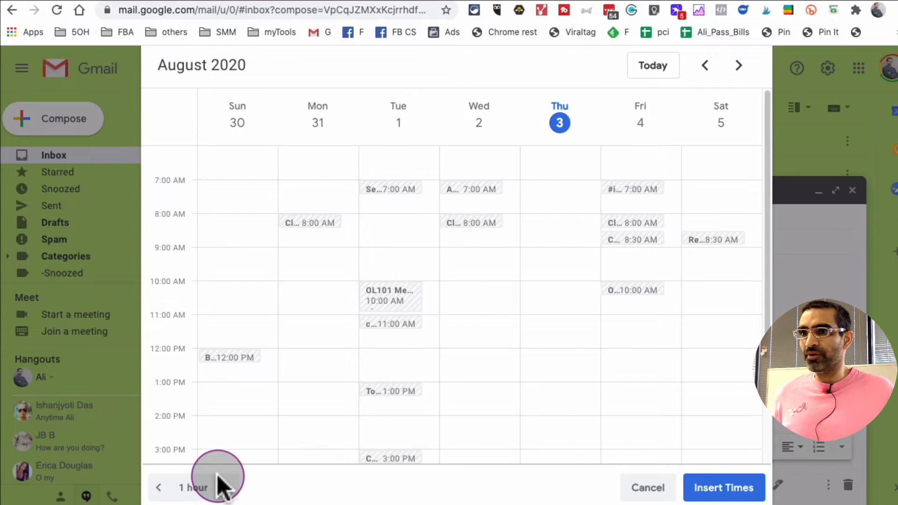
Scroll the week calendar and mark the Saturday 2 PM hour as available.
scroll(down, 3)
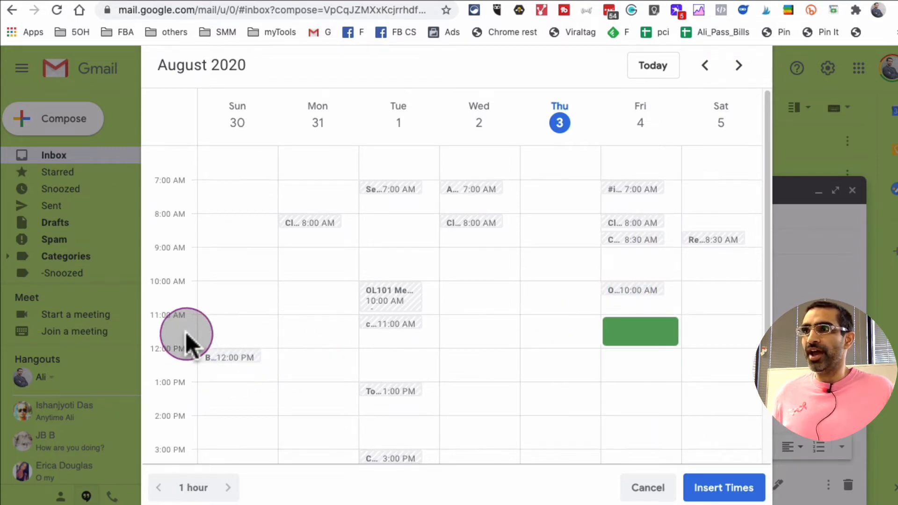
scroll(down, 3)
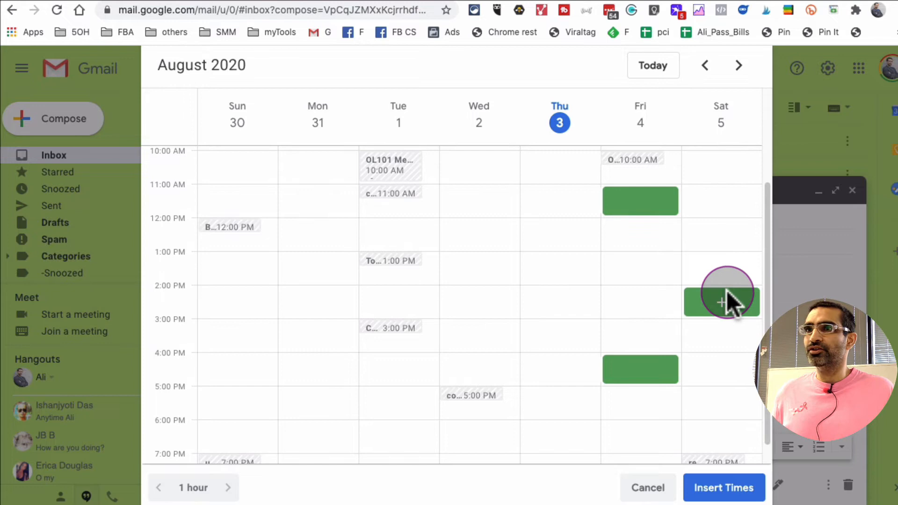
click(724, 487)
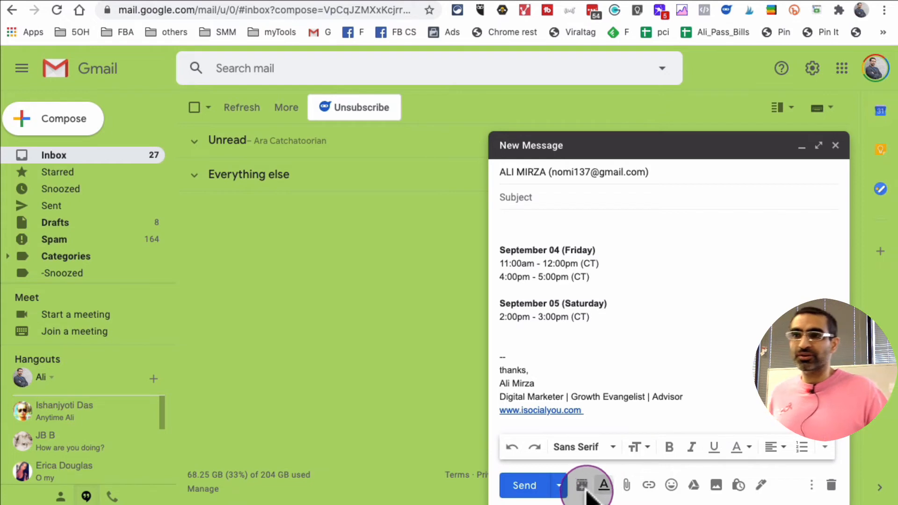
mouse_move(581, 485)
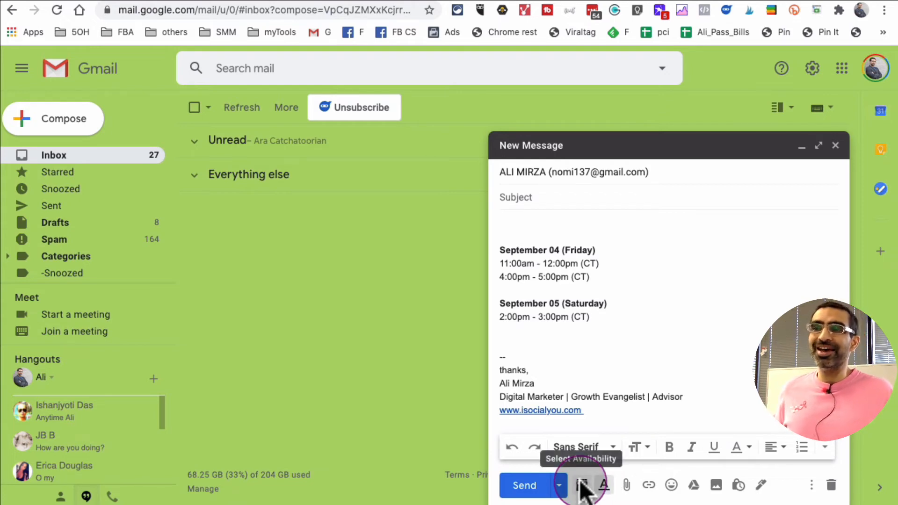
Insert the selected September 4 and 5 slots into the message body.
click(583, 485)
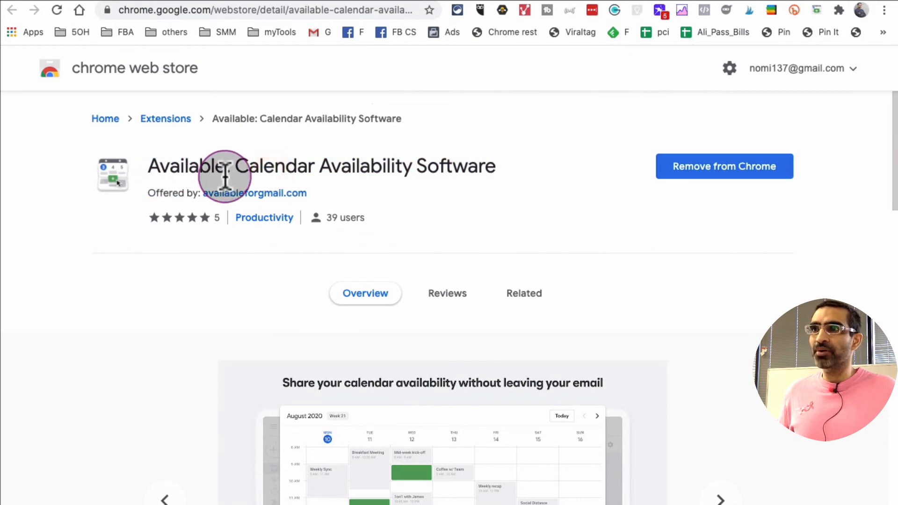
mouse_move(162, 165)
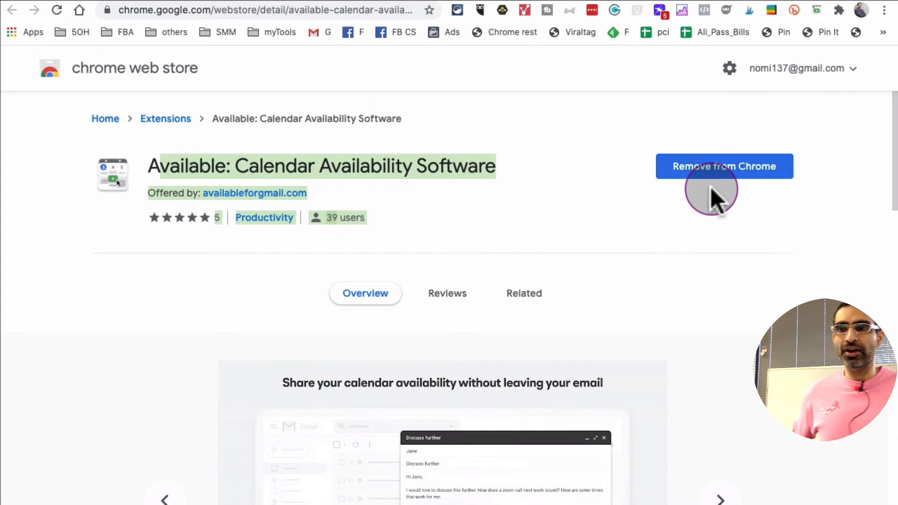
Scroll the Available extension's Chrome Web Store listing down to its screenshots.
scroll(down, 3)
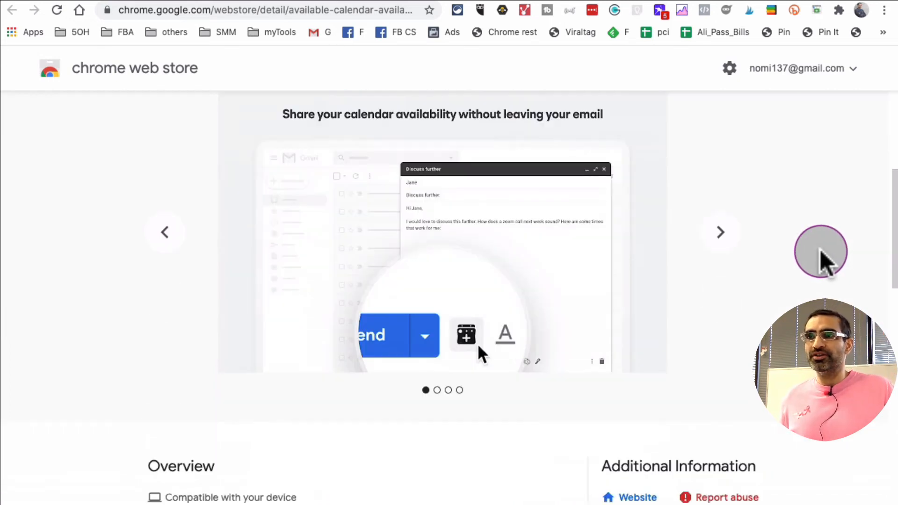
scroll(down, 3)
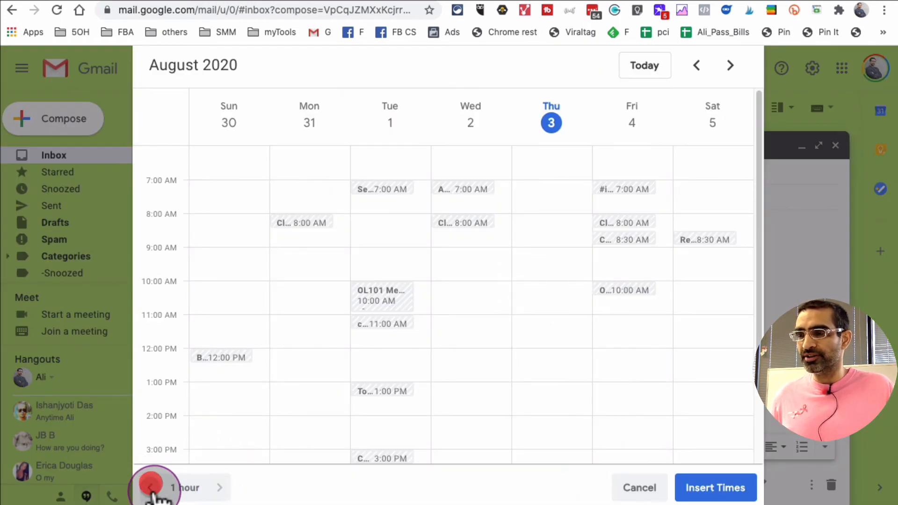
click(150, 488)
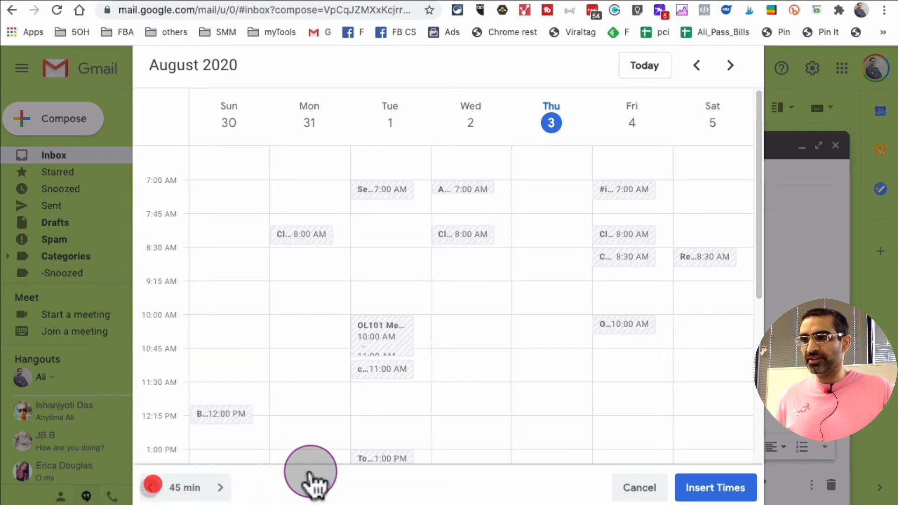
click(152, 488)
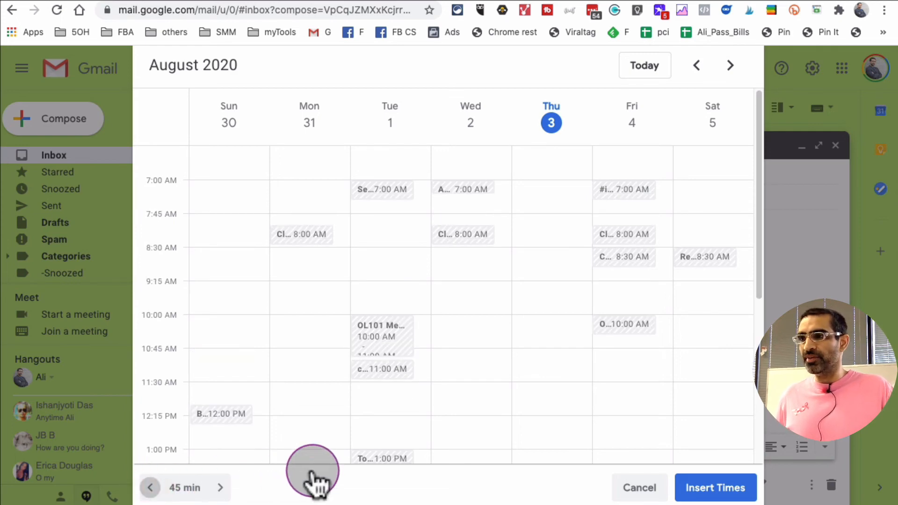
click(219, 487)
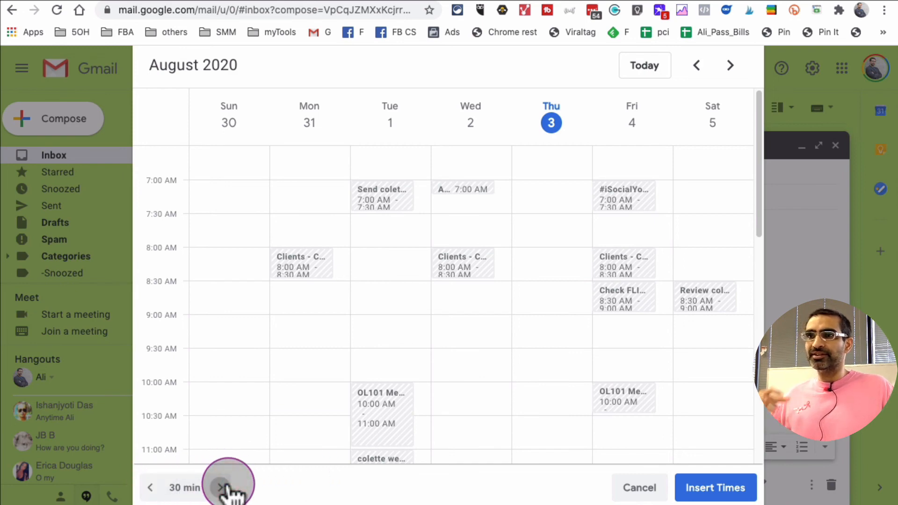
click(222, 487)
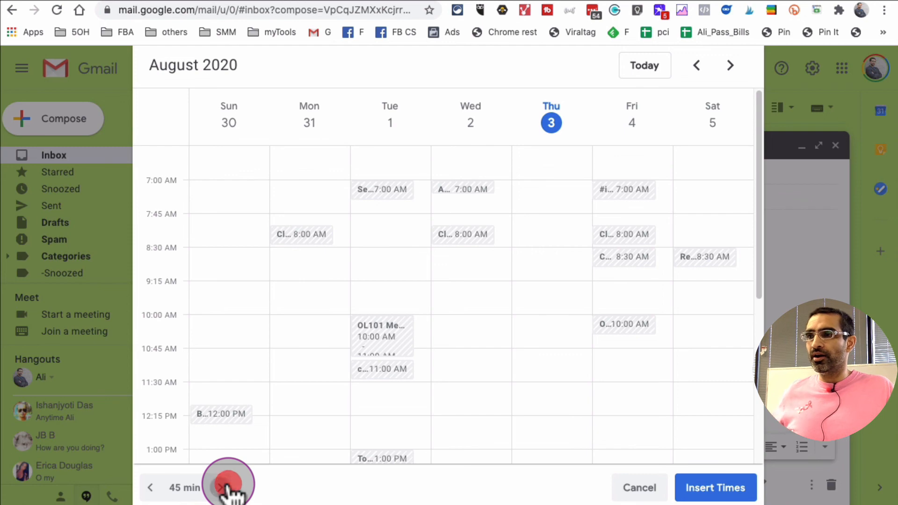
click(219, 488)
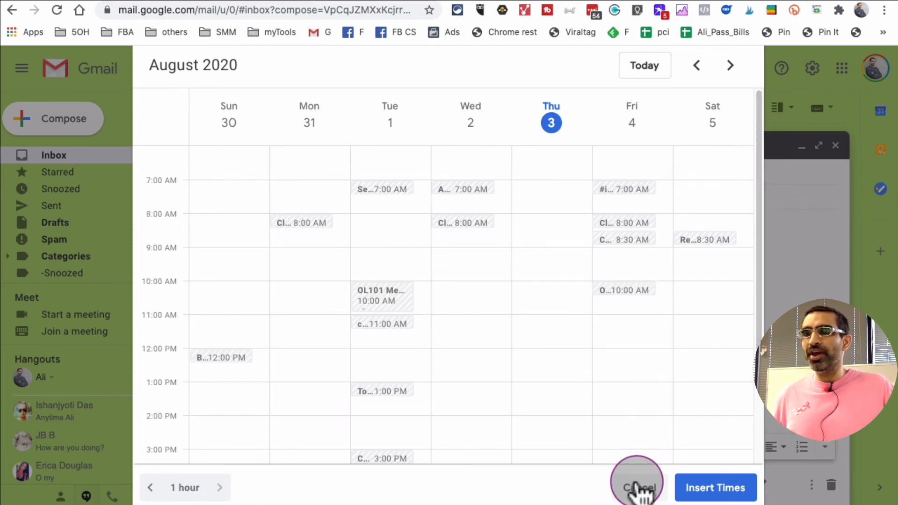
click(715, 487)
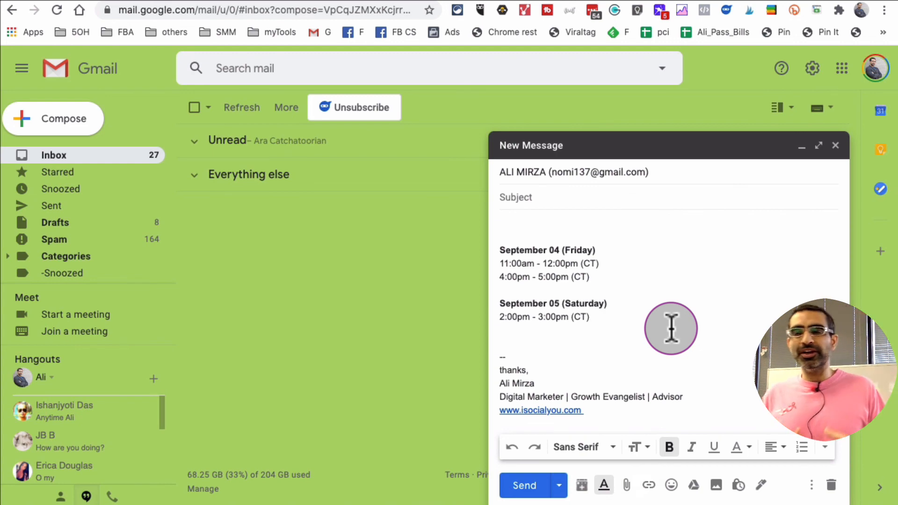